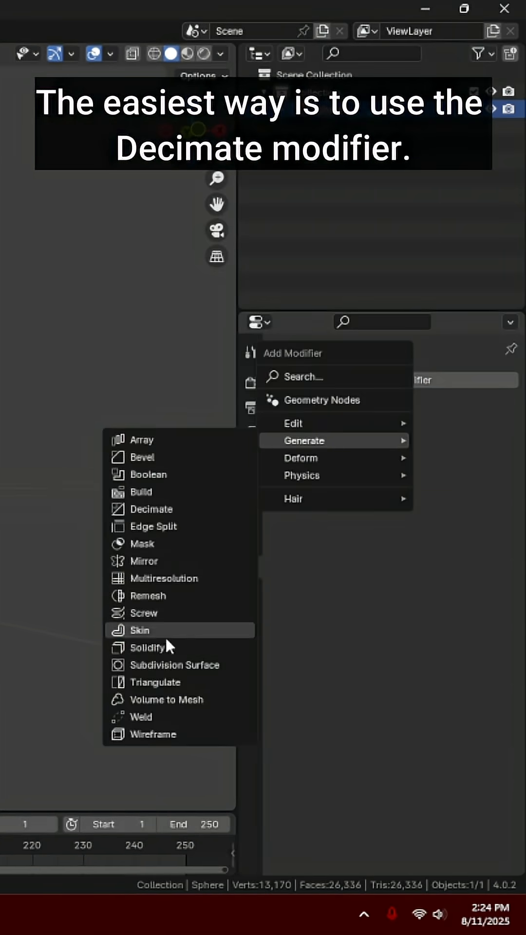
# - Add a Decimate modifier to the sculpted mesh from the Generate category
pyautogui.click(151, 509)
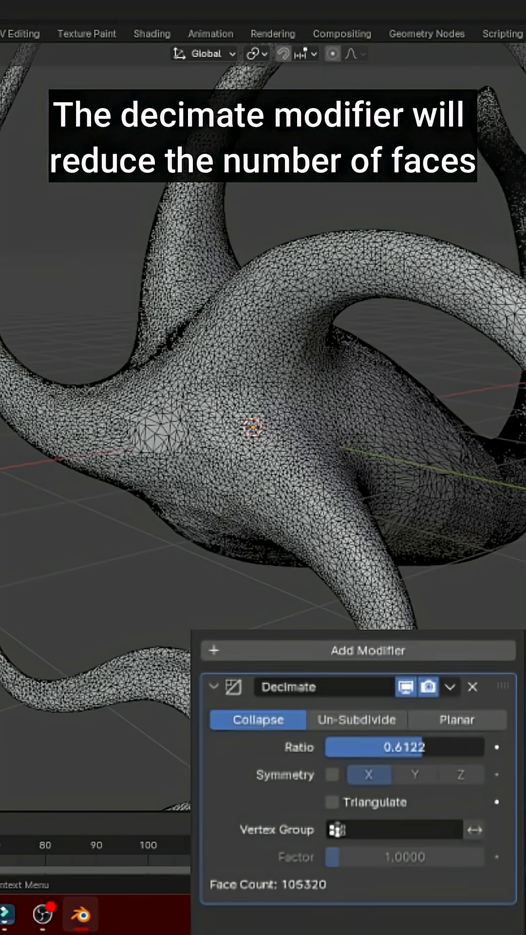